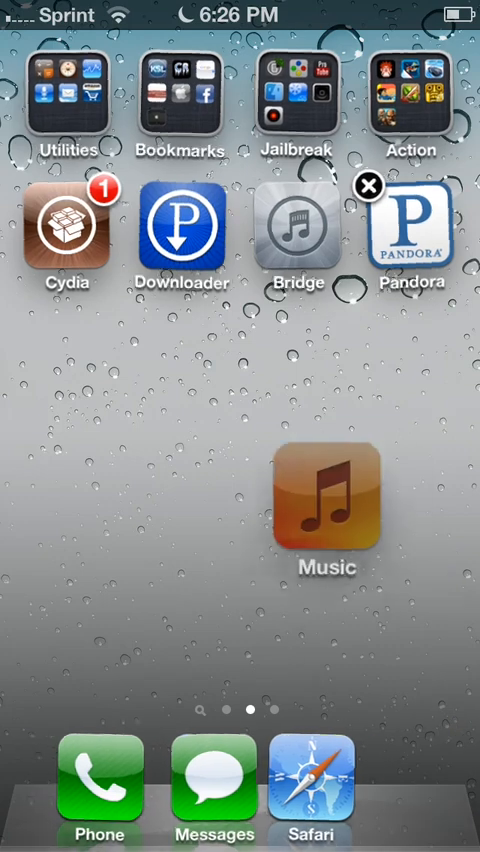
# Move the Music app icon from the Home Screen into the dock
pyautogui.moveTo(325, 505); pyautogui.dragTo(410, 780)
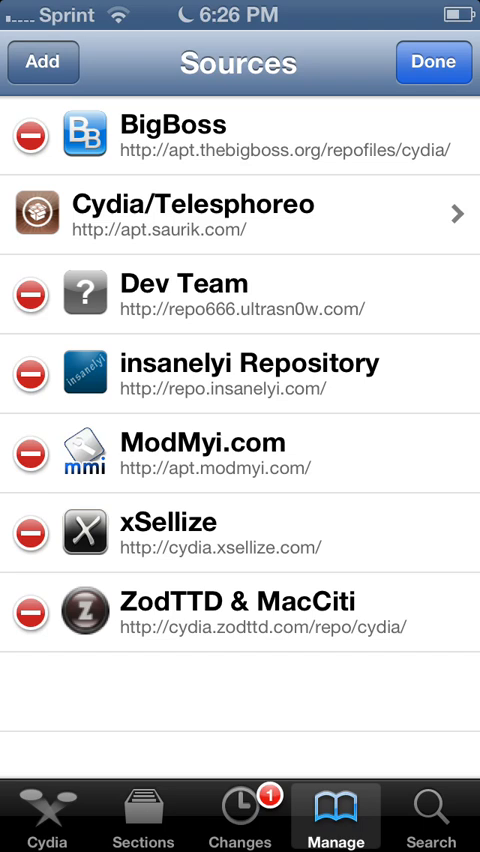
# Add repo.insanelyi.com as a Cydia source, then switch to package search
pyautogui.click(43, 62)
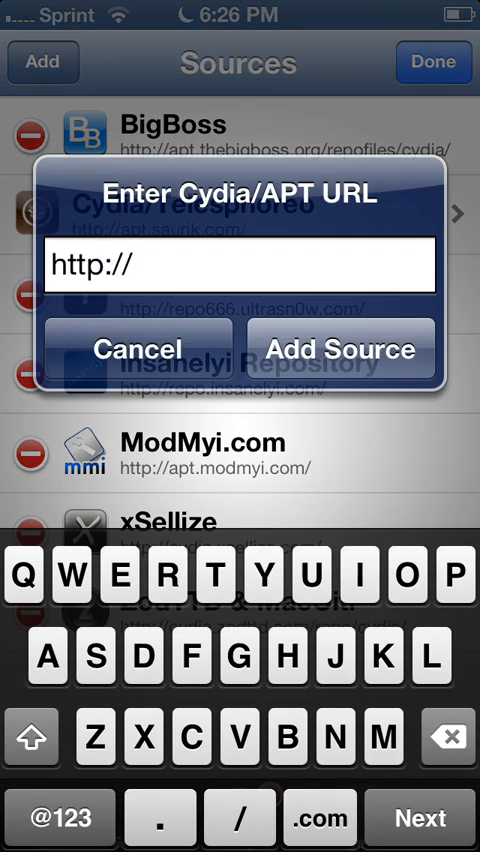
pyautogui.write('repo.insanelyi')
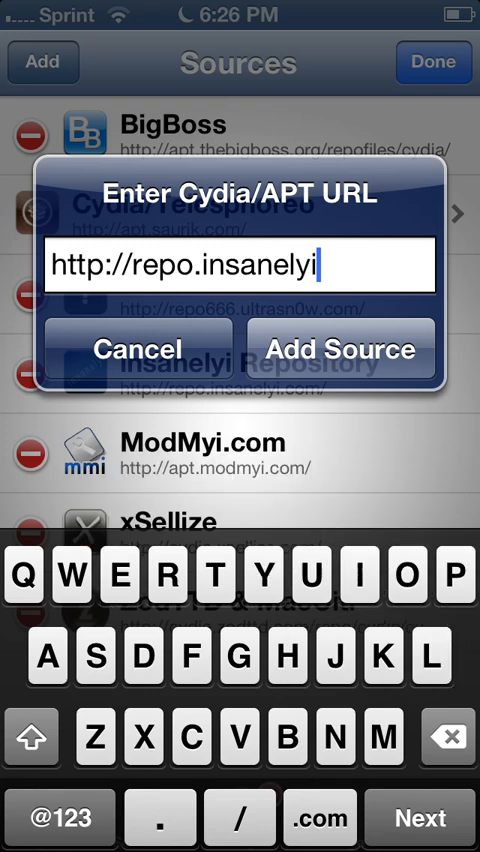
pyautogui.click(318, 817)
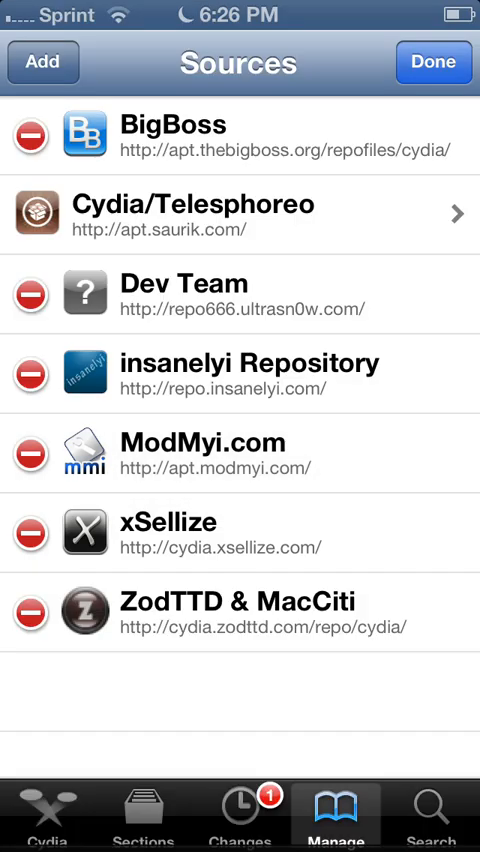
pyautogui.click(434, 62)
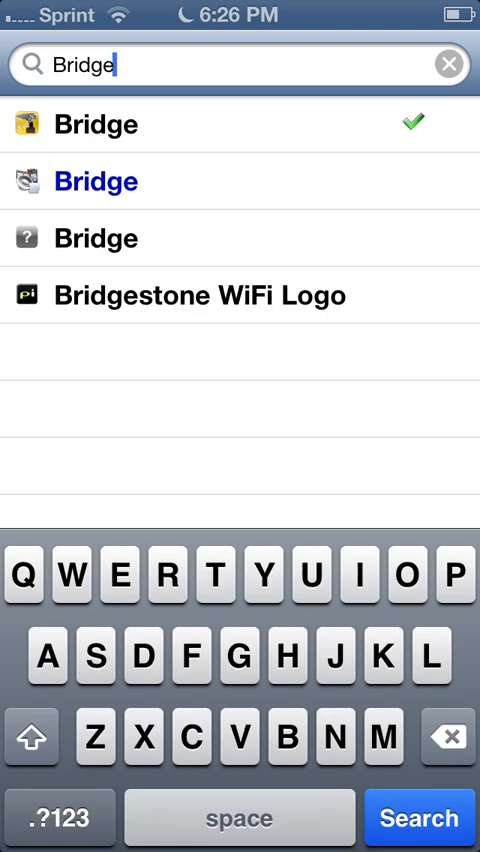
# Search Cydia for 'Pando', view Pandora Downloader, then return to the home screen
pyautogui.click(448, 64)
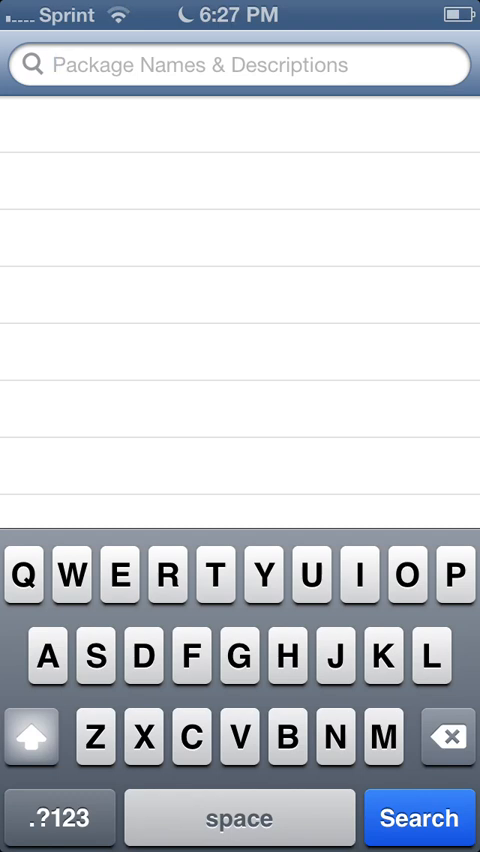
pyautogui.write('Pando')
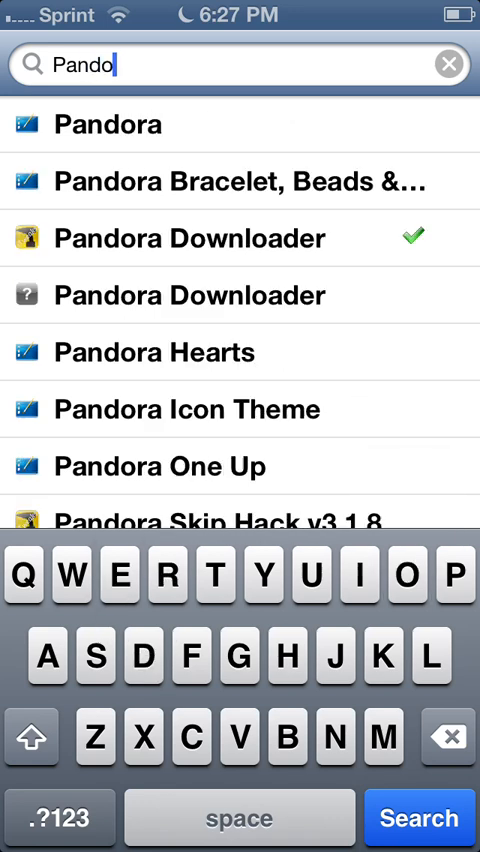
pyautogui.click(190, 238)
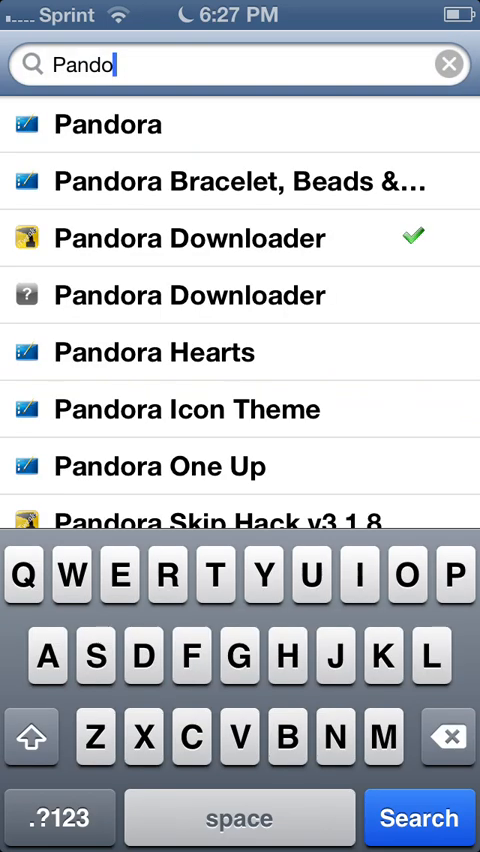
pyautogui.press('home')
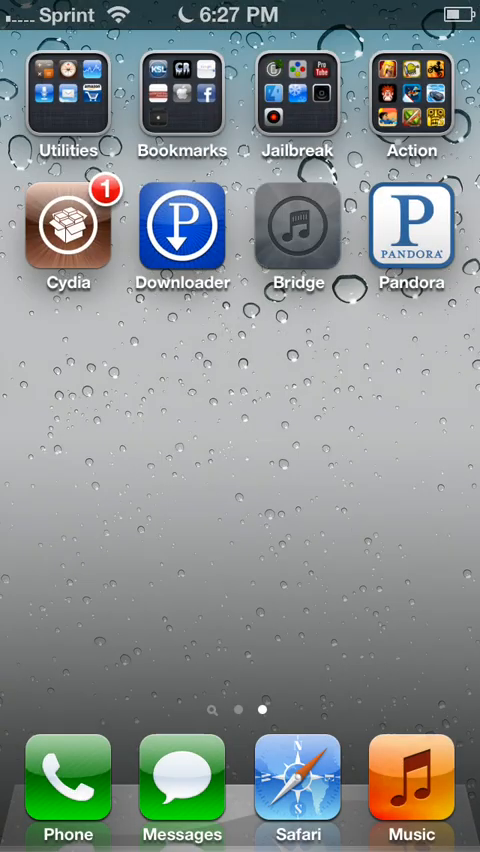
# Scroll the home screen and launch the Downloader app
pyautogui.moveTo(183, 235); pyautogui.dragTo(183, 410)
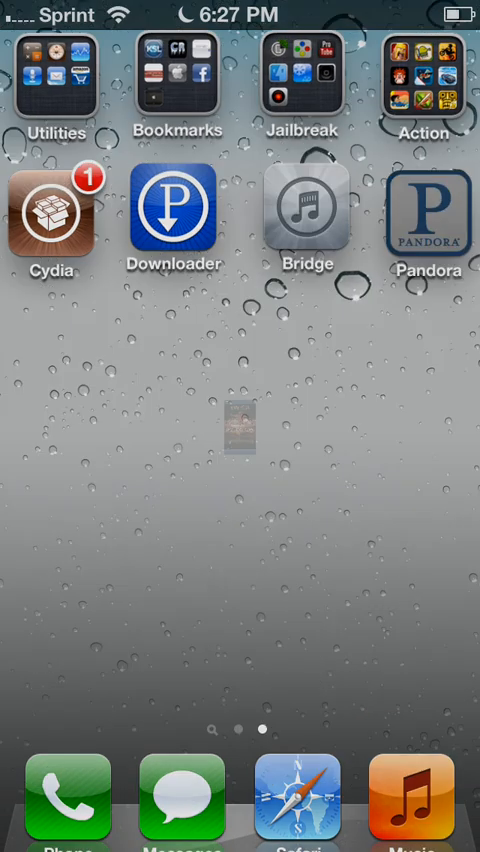
pyautogui.click(428, 218)
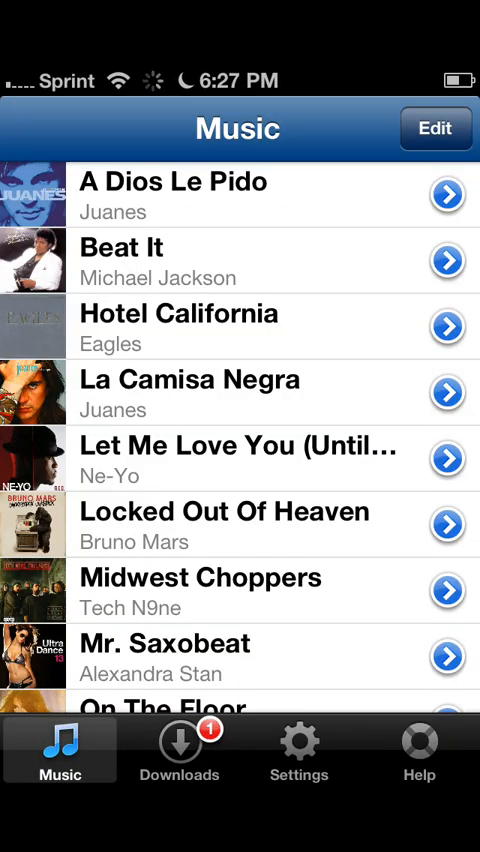
# Relaunch Downloader and scroll its Music list to find I'm A Playa by Tech N9ne
pyautogui.click(179, 750)
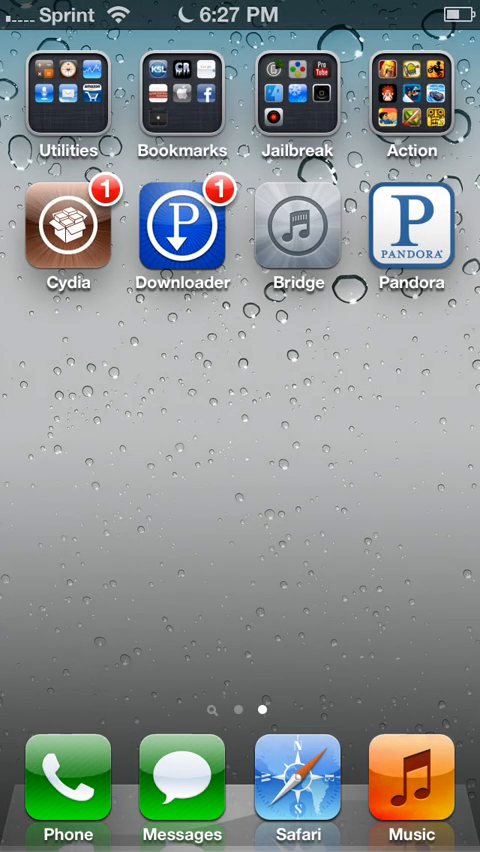
pyautogui.click(182, 224)
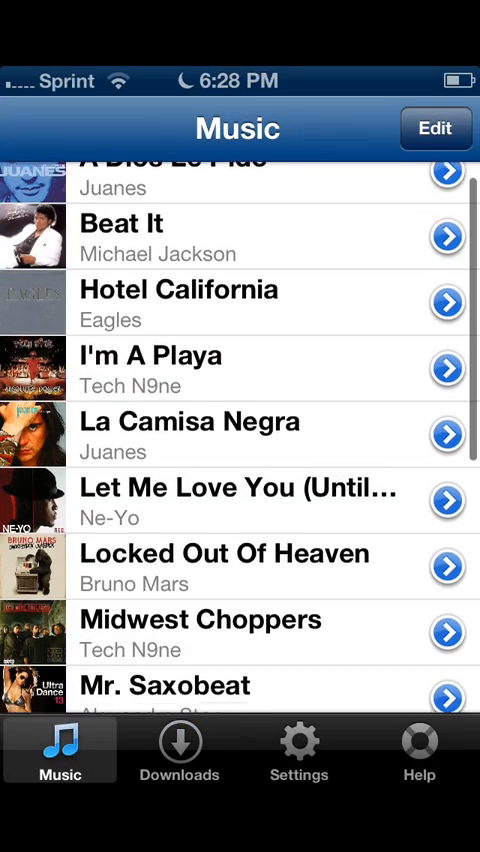
pyautogui.scroll(-3)
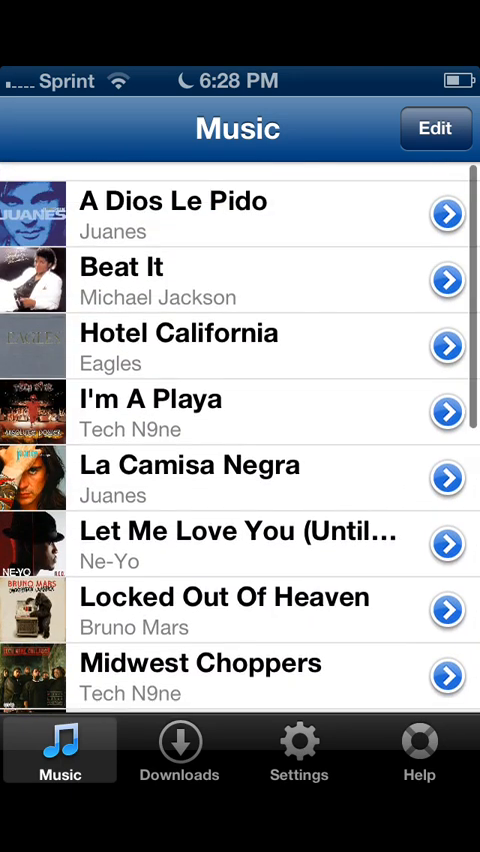
pyautogui.scroll(3)
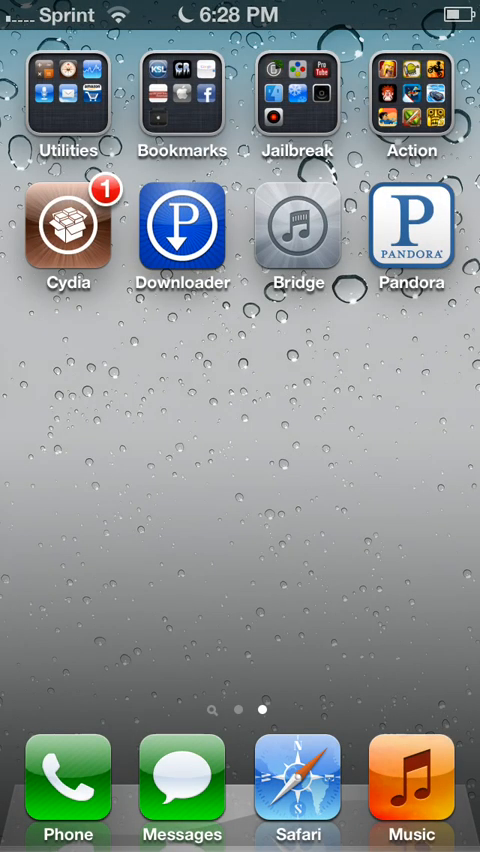
# Launch Bridge and browse its Files to the Media > Pandora folder
pyautogui.click(296, 225)
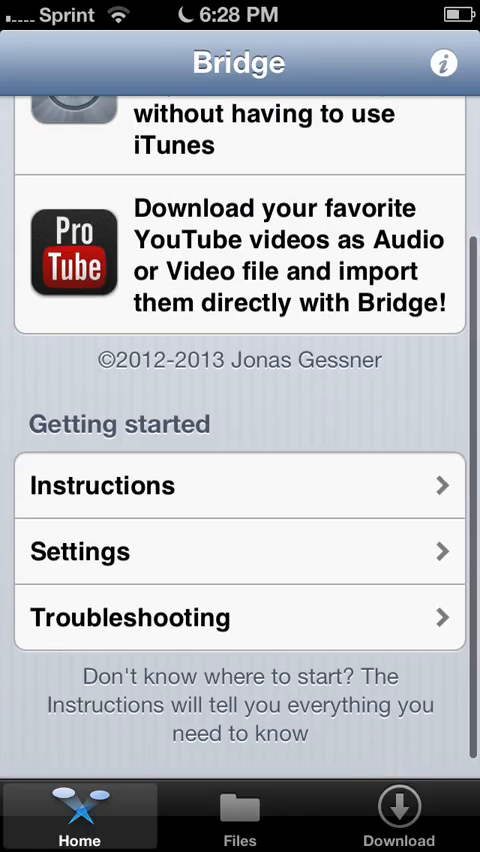
pyautogui.click(240, 814)
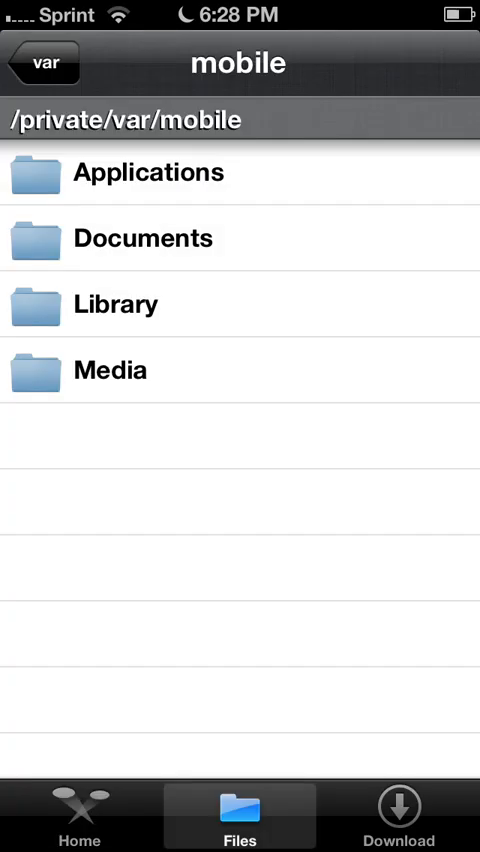
pyautogui.click(109, 370)
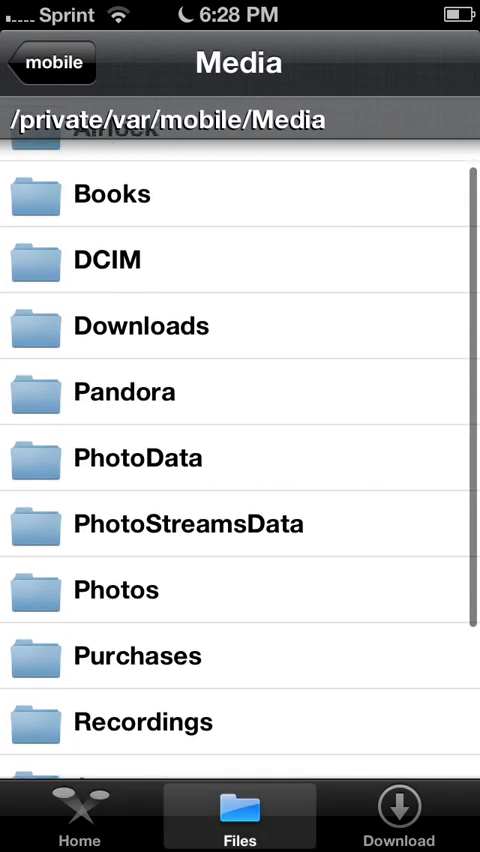
pyautogui.click(124, 391)
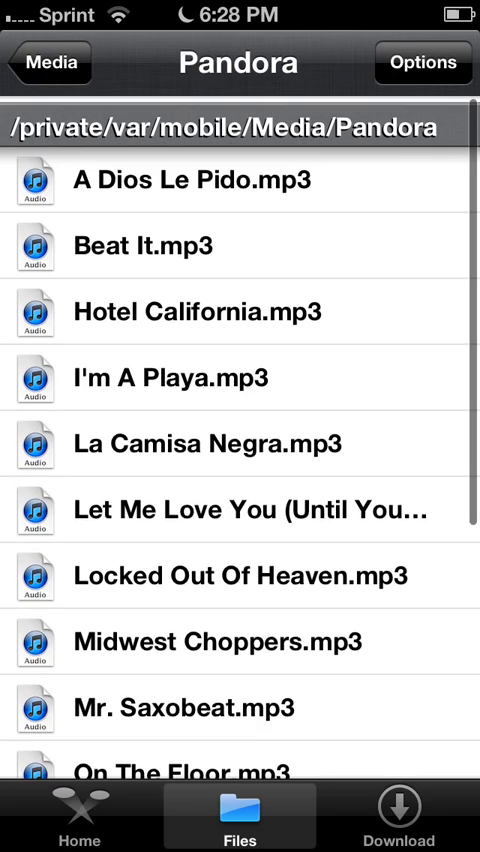
# Import I'm A Playa.mp3 as a song and dismiss the Finished importing alert
pyautogui.click(180, 377)
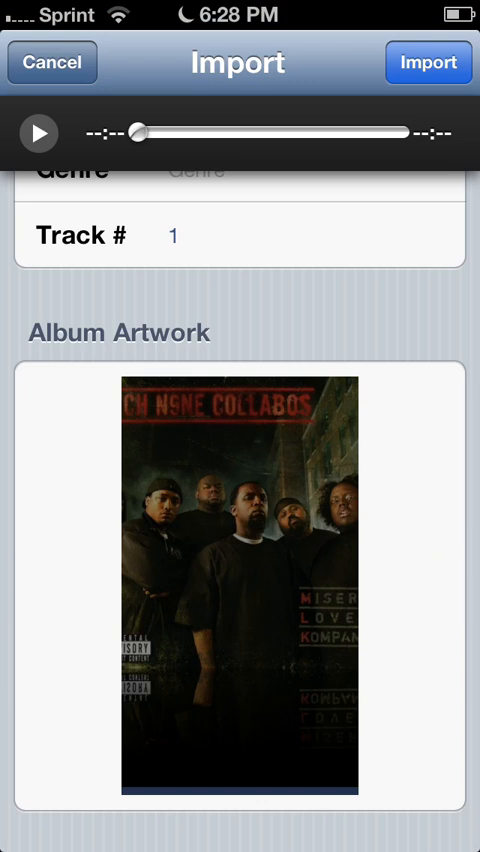
pyautogui.scroll(-3)
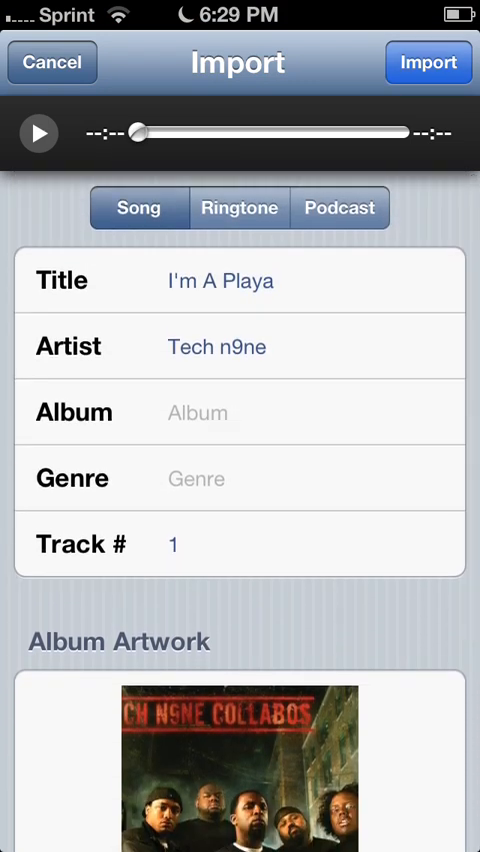
pyautogui.click(428, 62)
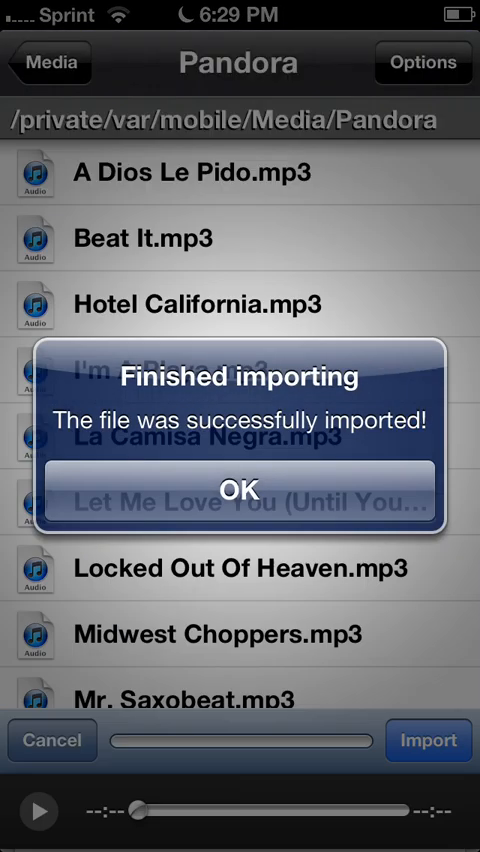
pyautogui.click(239, 488)
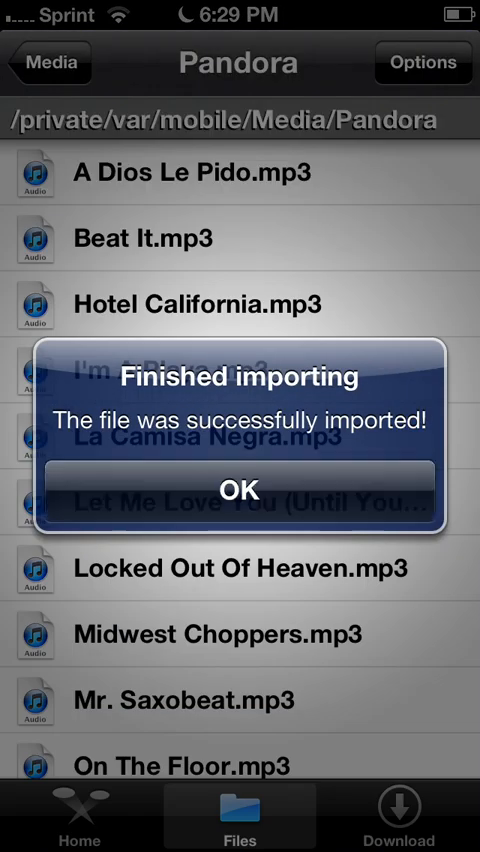